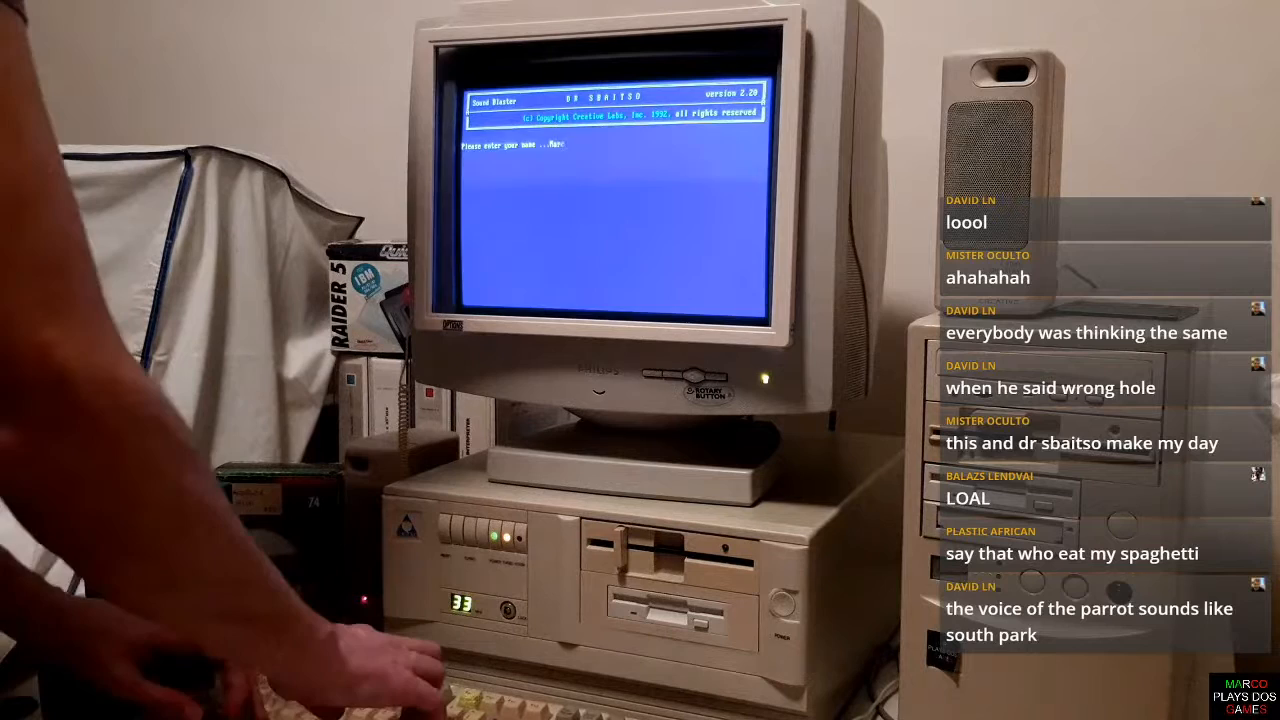
pyautogui.write('Marco Giglio')
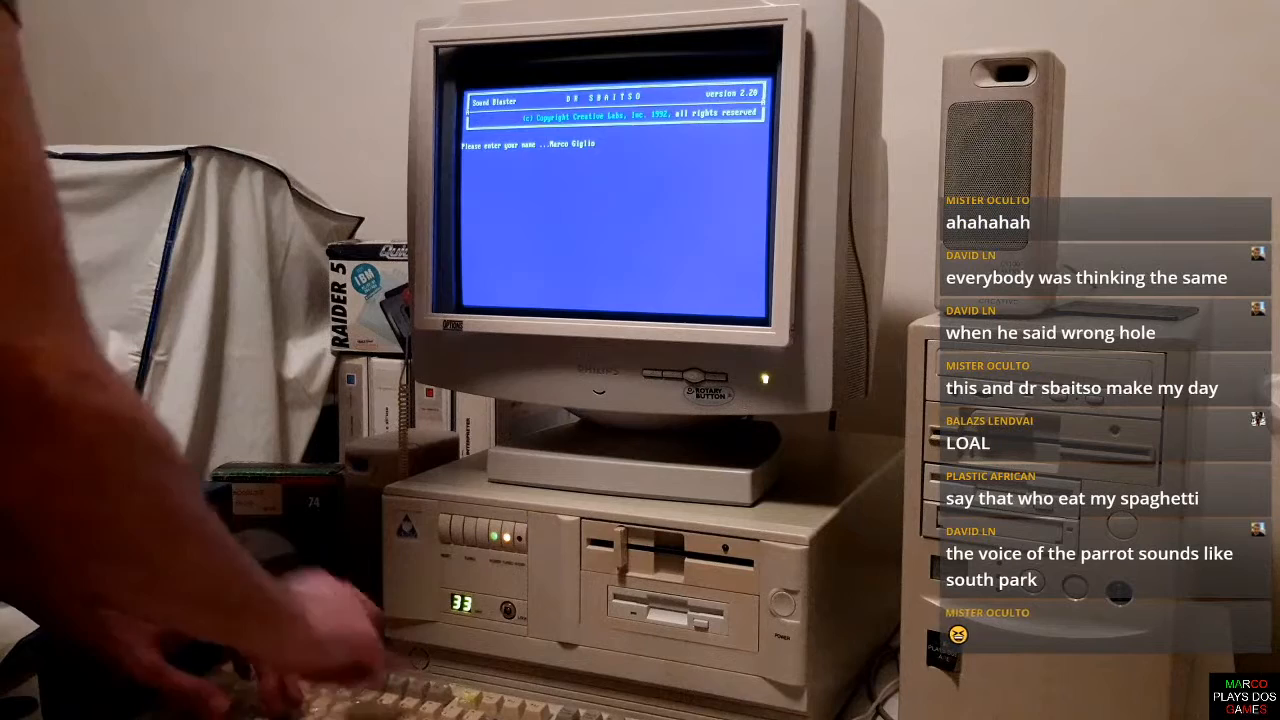